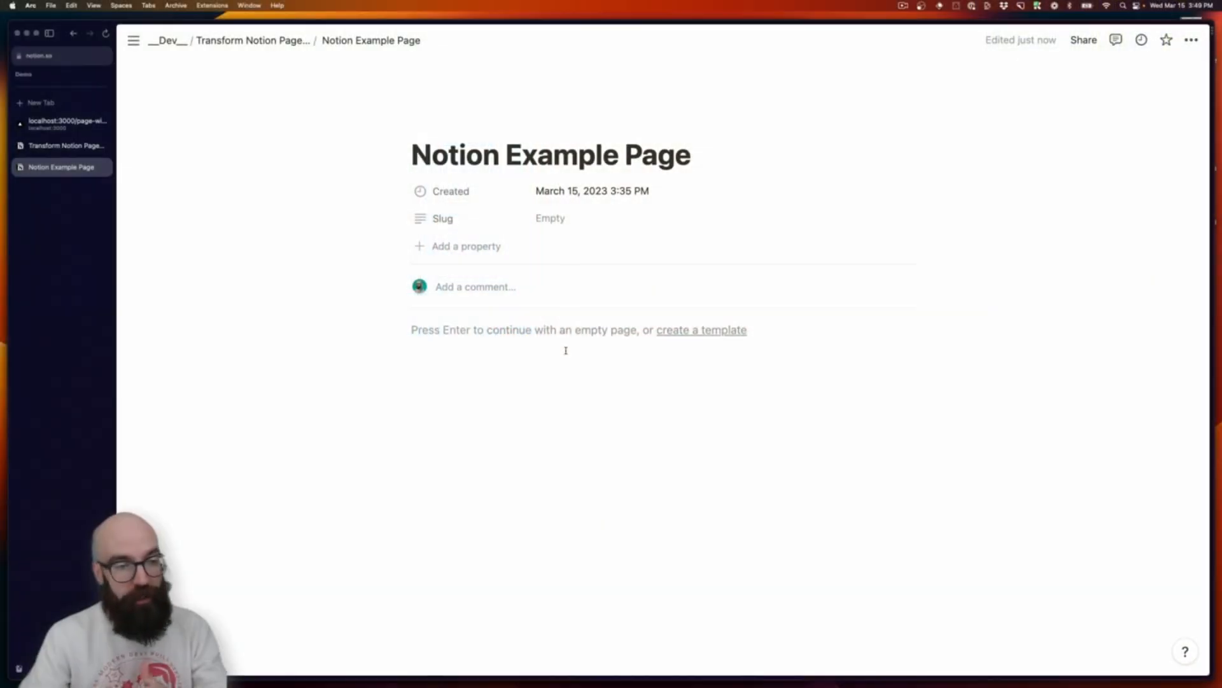
# - Write "Hello!" as the page's first paragraph and begin a new empty block beneath it
pyautogui.click(565, 330)
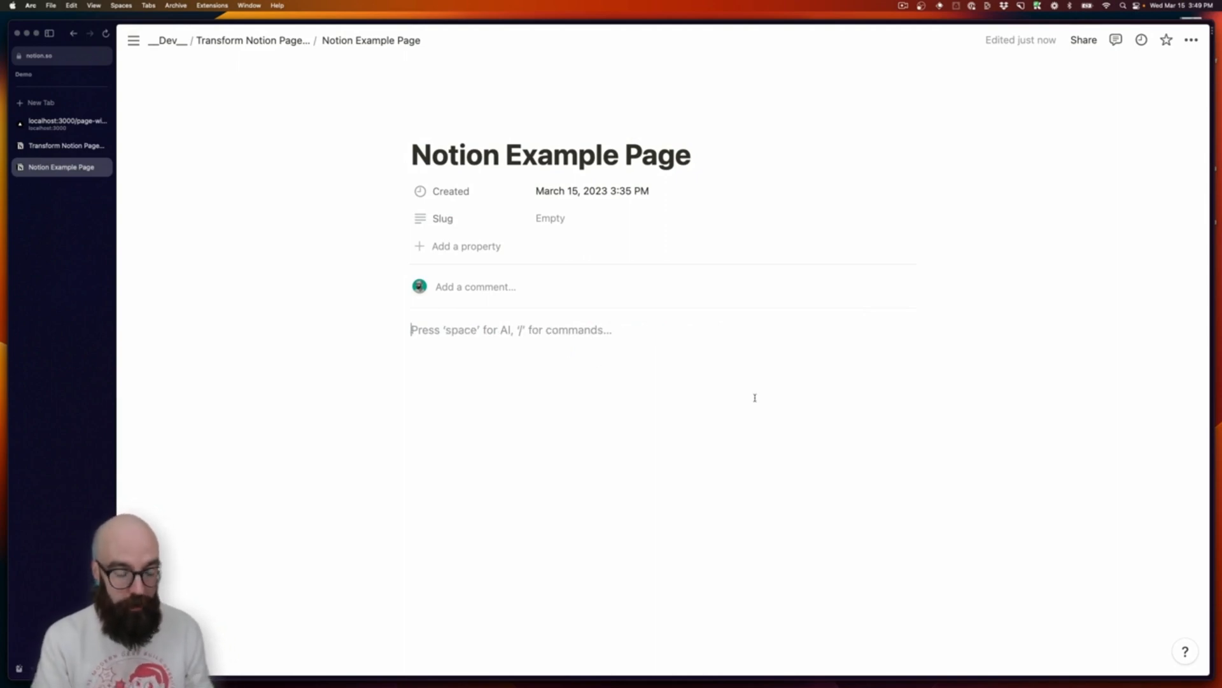
pyautogui.write('Hello!')
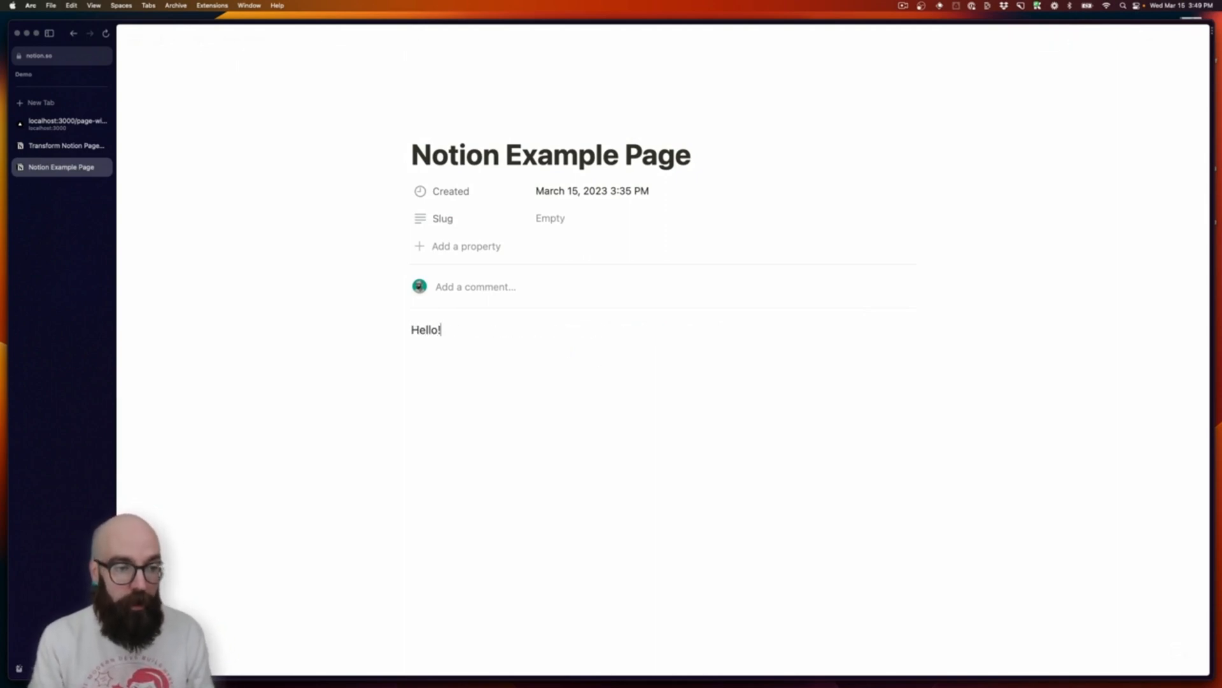
pyautogui.press('Enter')
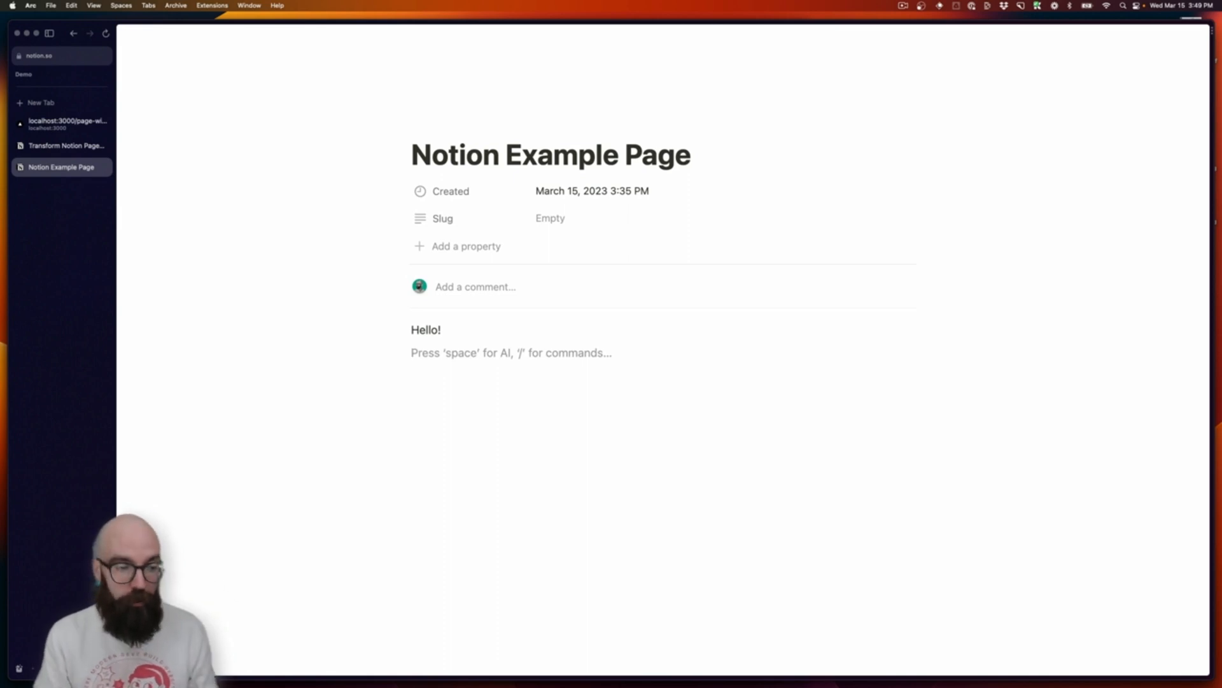